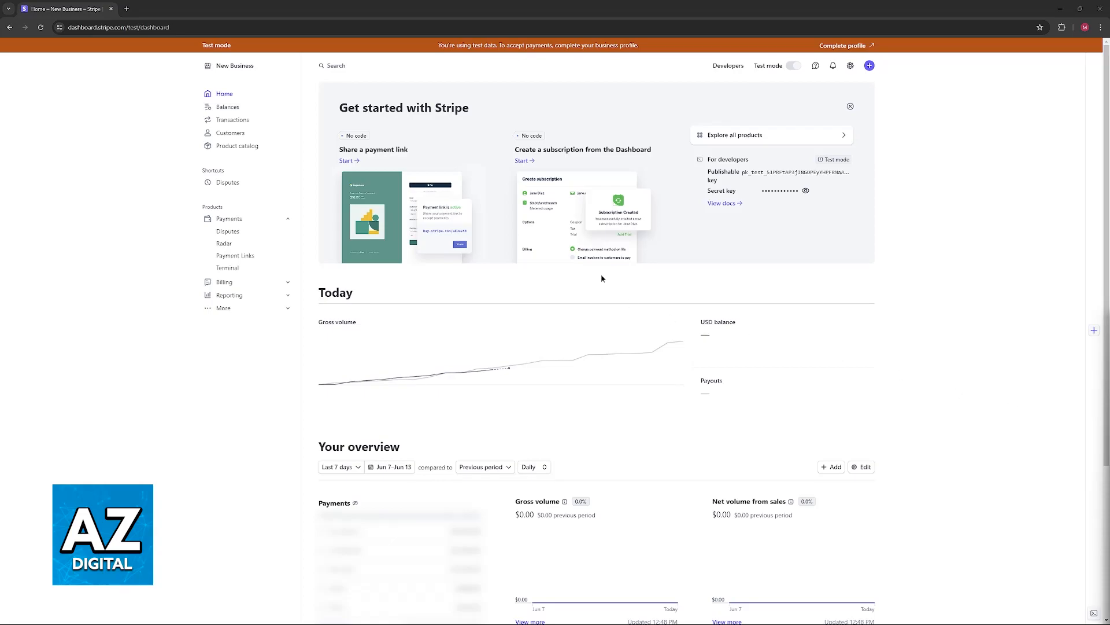
mouse_move(851, 66)
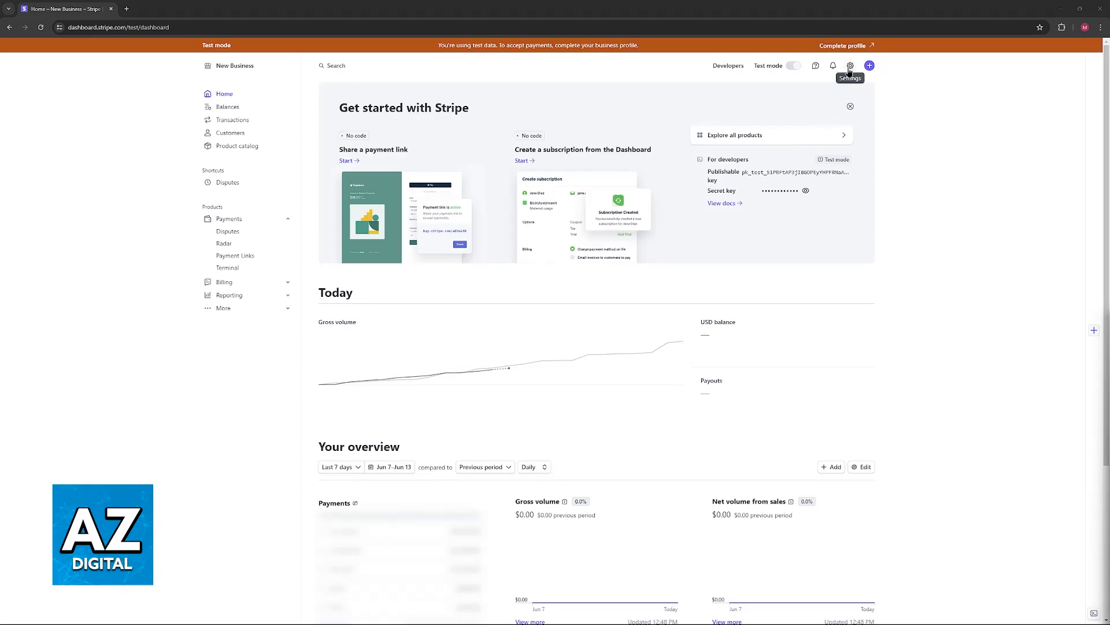
Open Settings from the gear menu at the top right
left_click(869, 65)
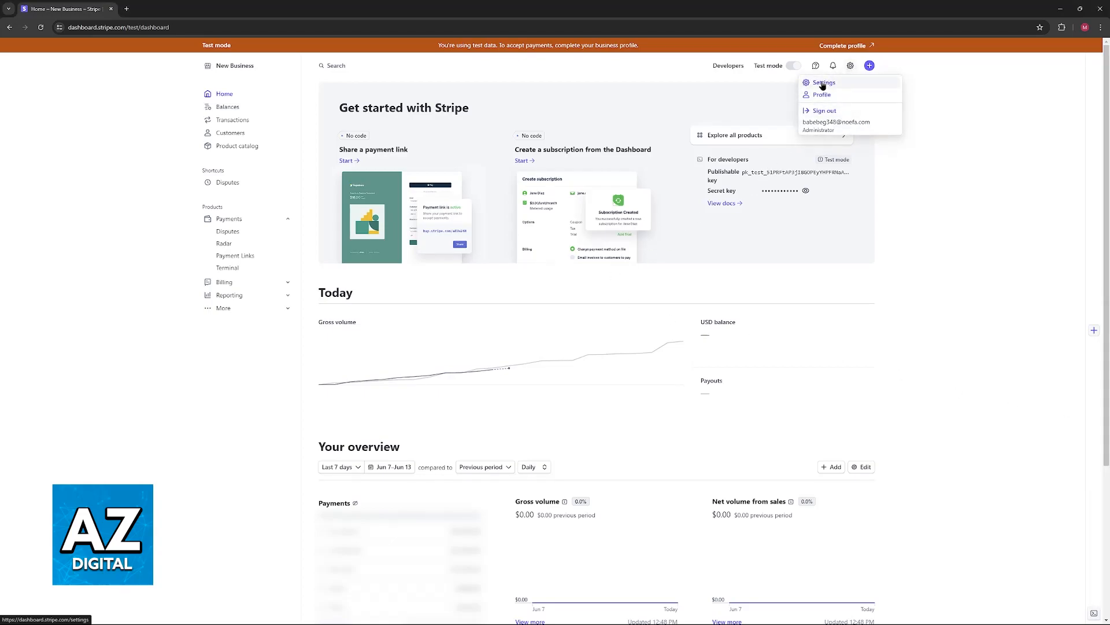
left_click(824, 82)
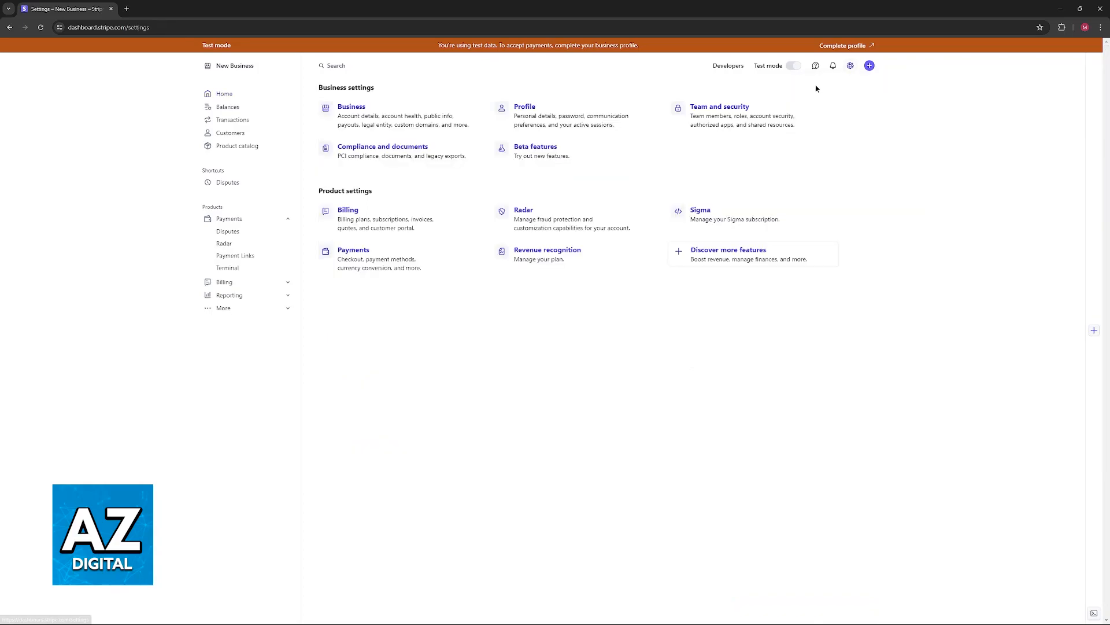
mouse_move(403, 334)
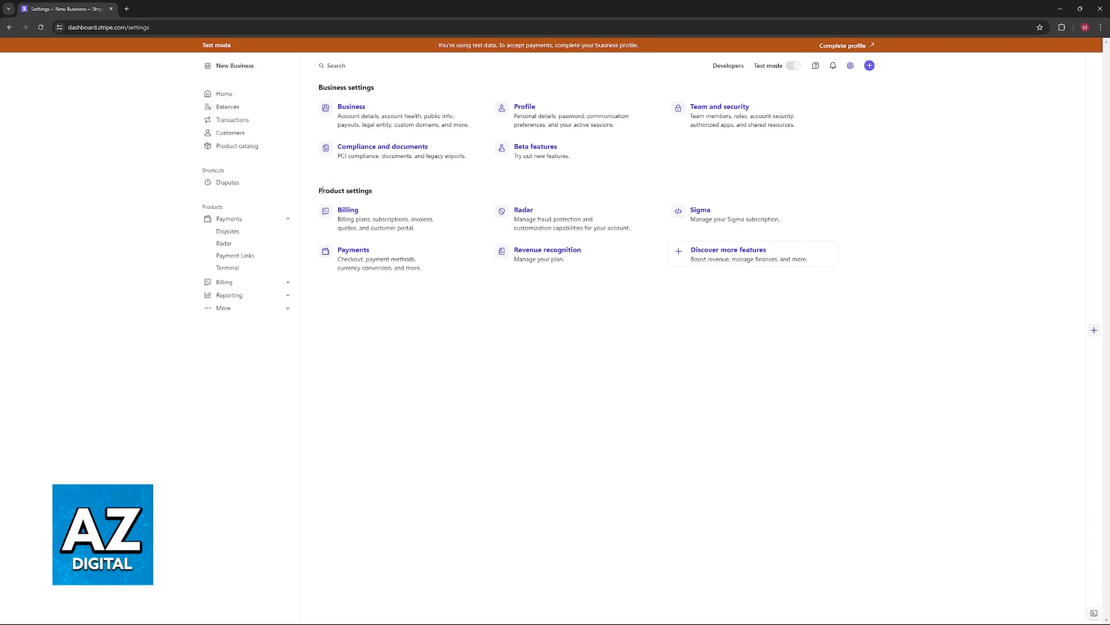
mouse_move(354, 258)
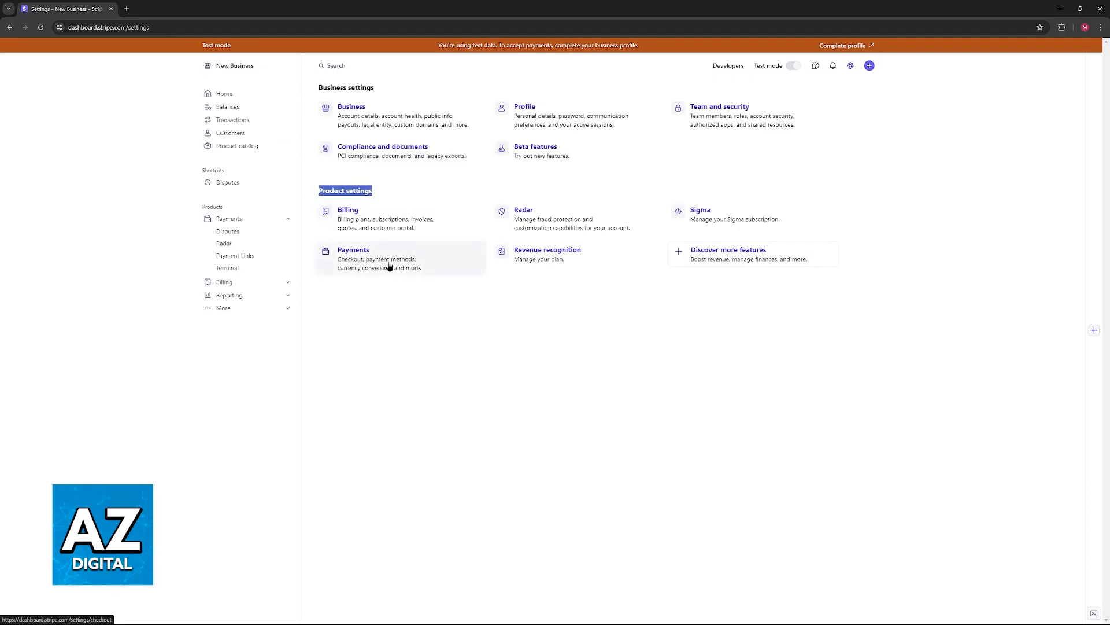
Open Payments under Product settings and show the Payment methods list
left_click(353, 249)
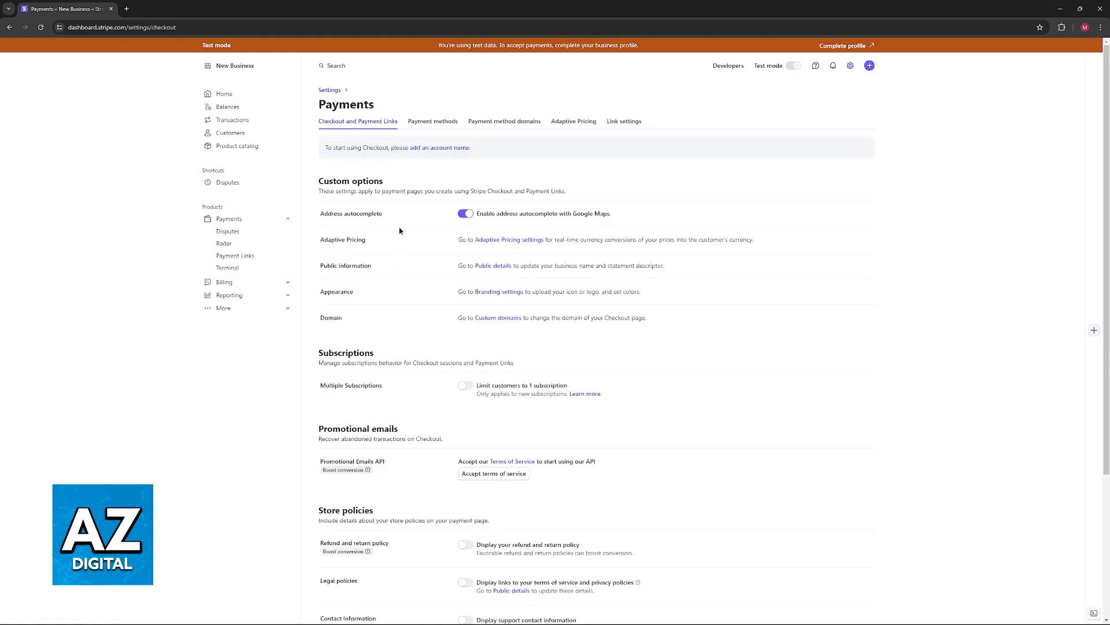
mouse_move(607, 194)
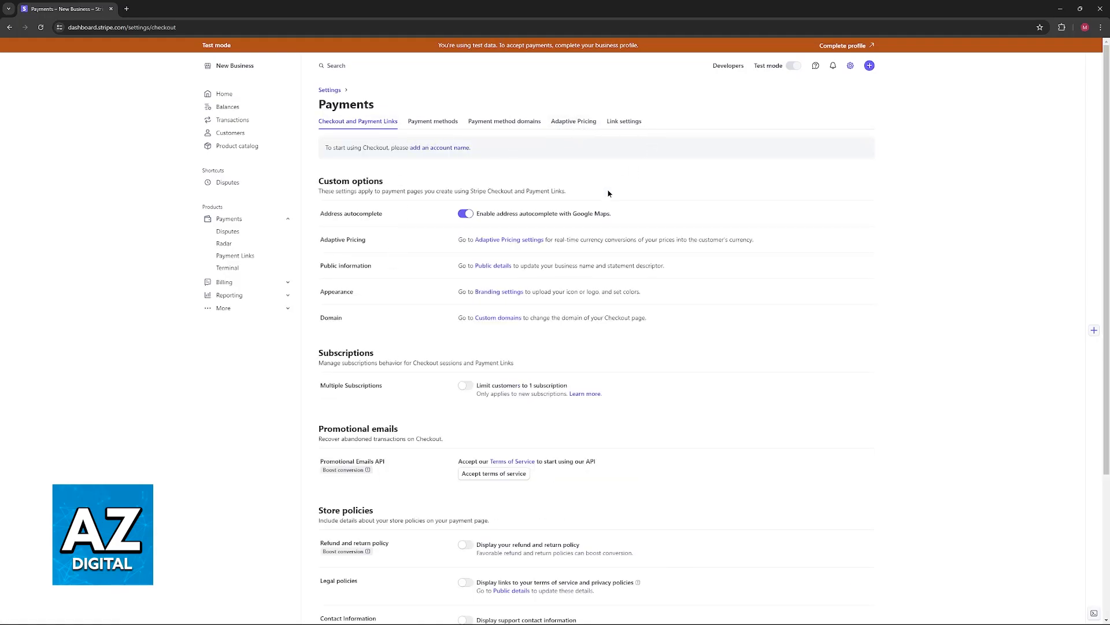
left_click(433, 121)
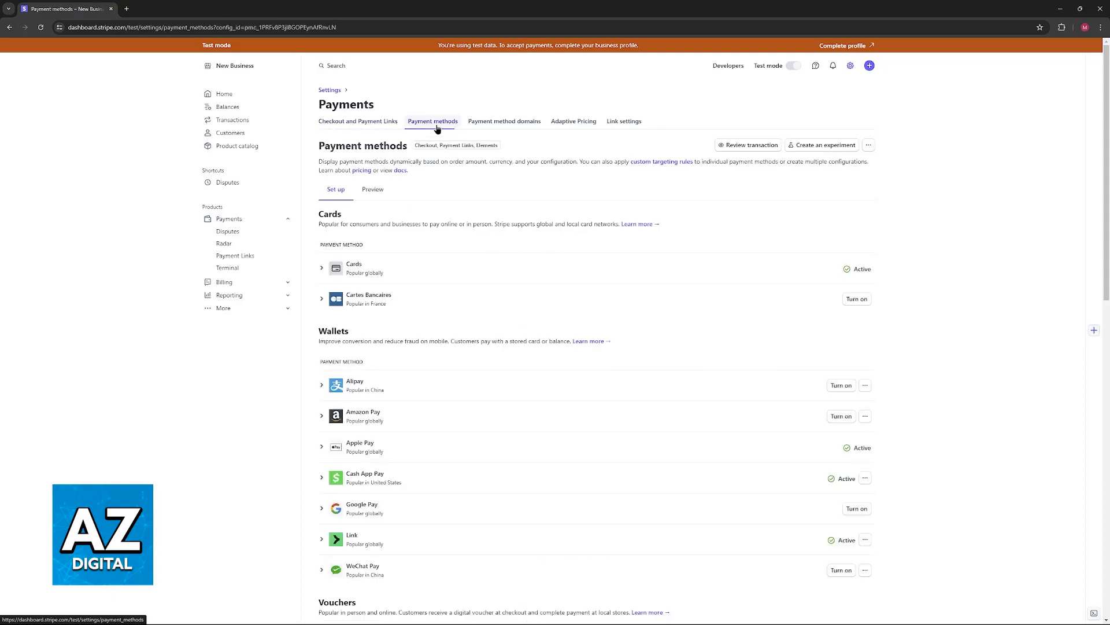
mouse_move(432, 131)
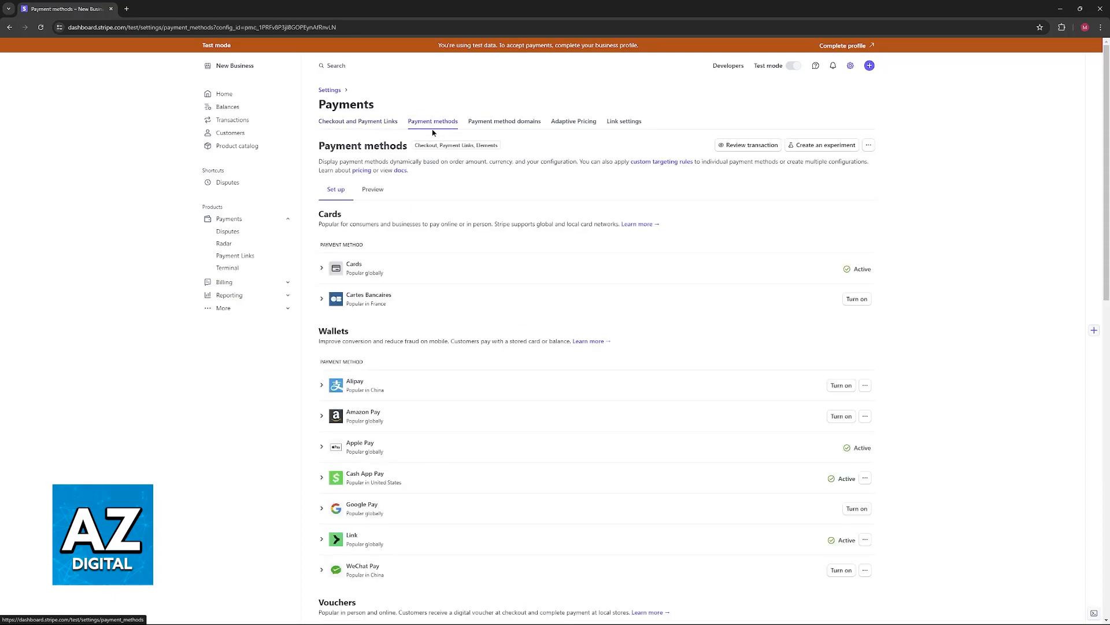
mouse_move(402, 209)
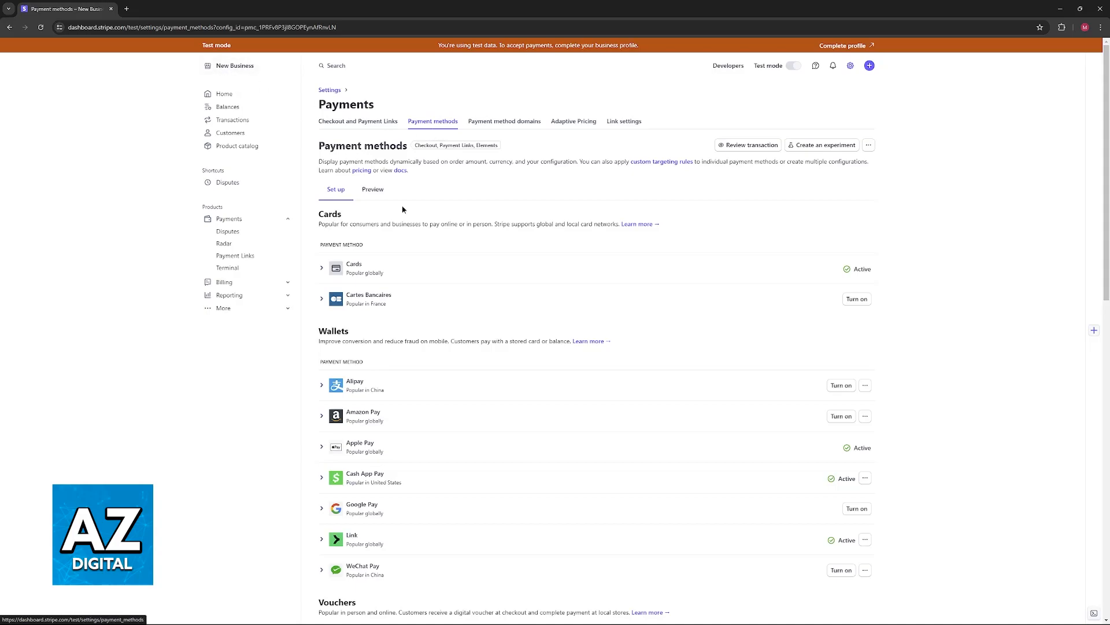
mouse_move(331, 207)
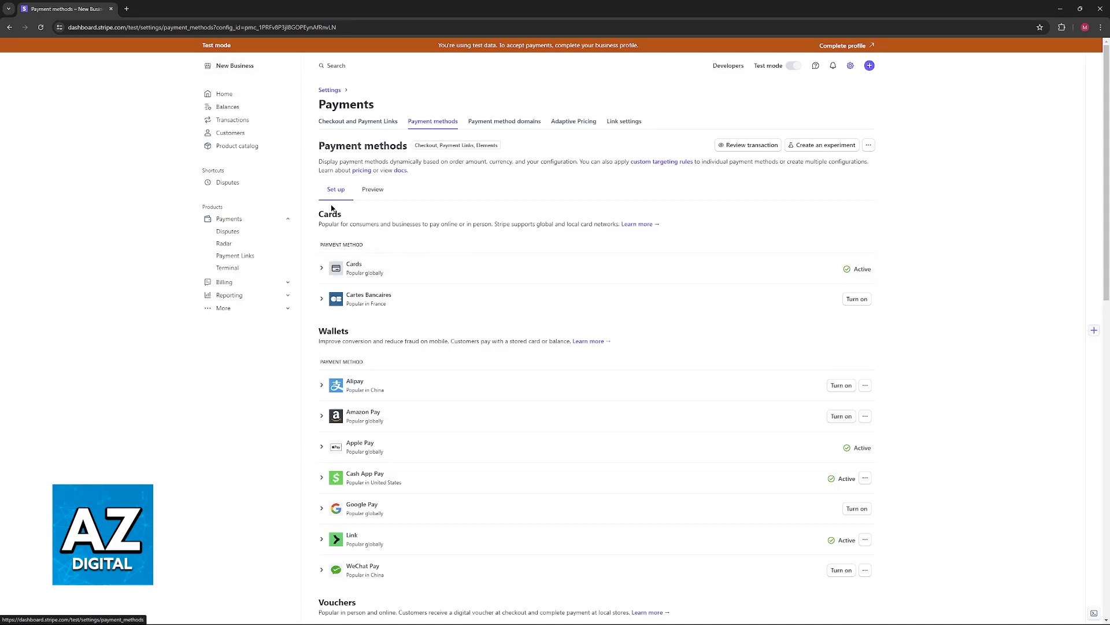
Scroll to Buy now, pay later and search 'klarna' to expand Klarna's details
scroll("down", 3)
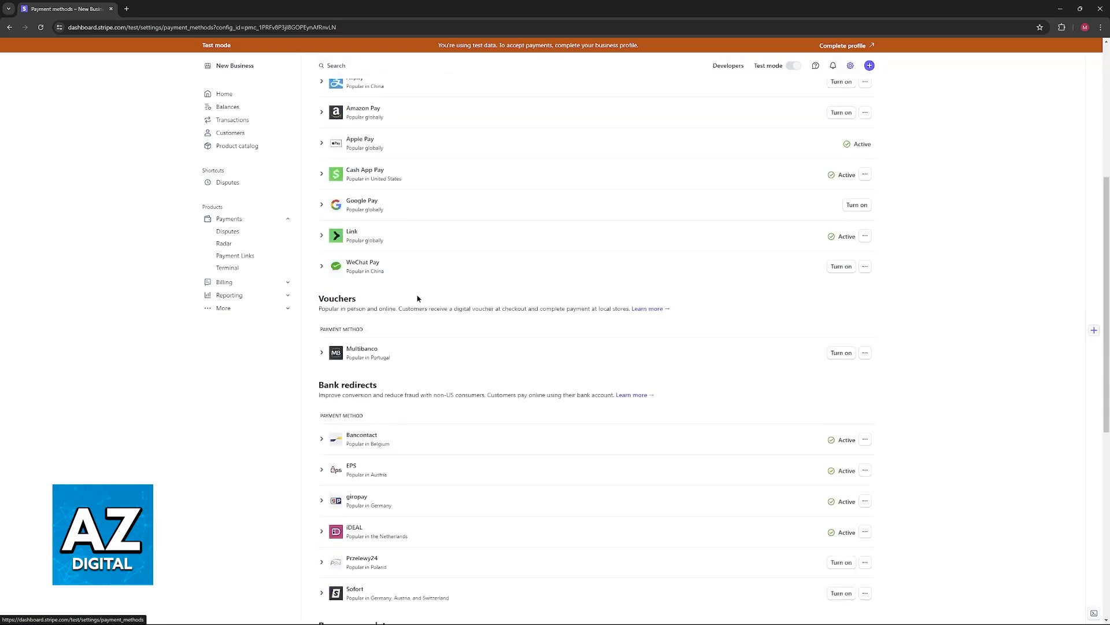
scroll("down", 3)
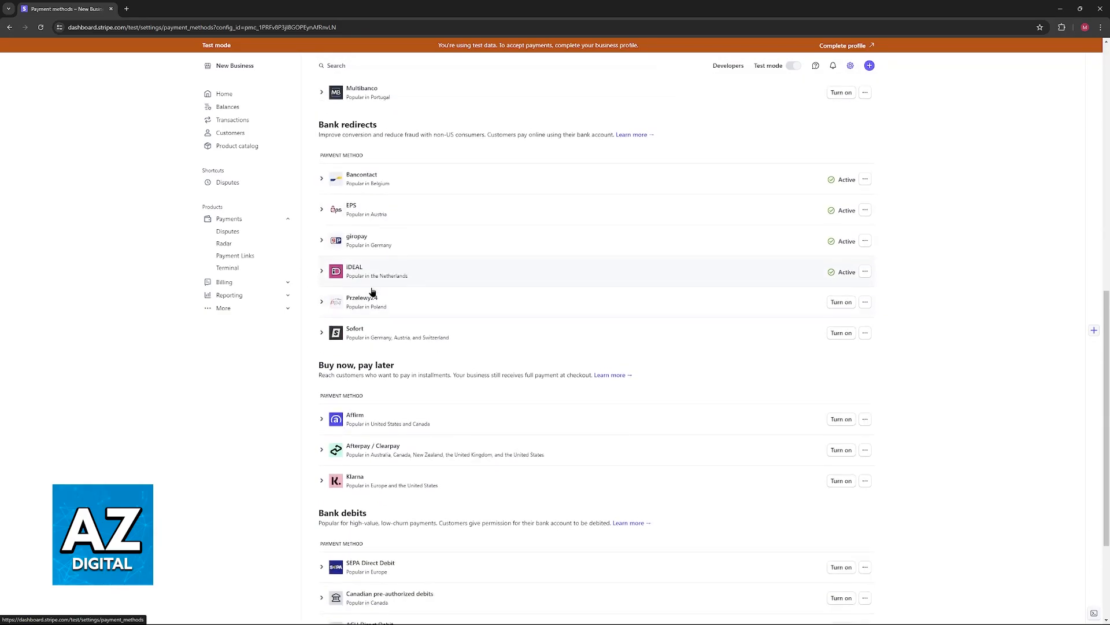
scroll("down", 3)
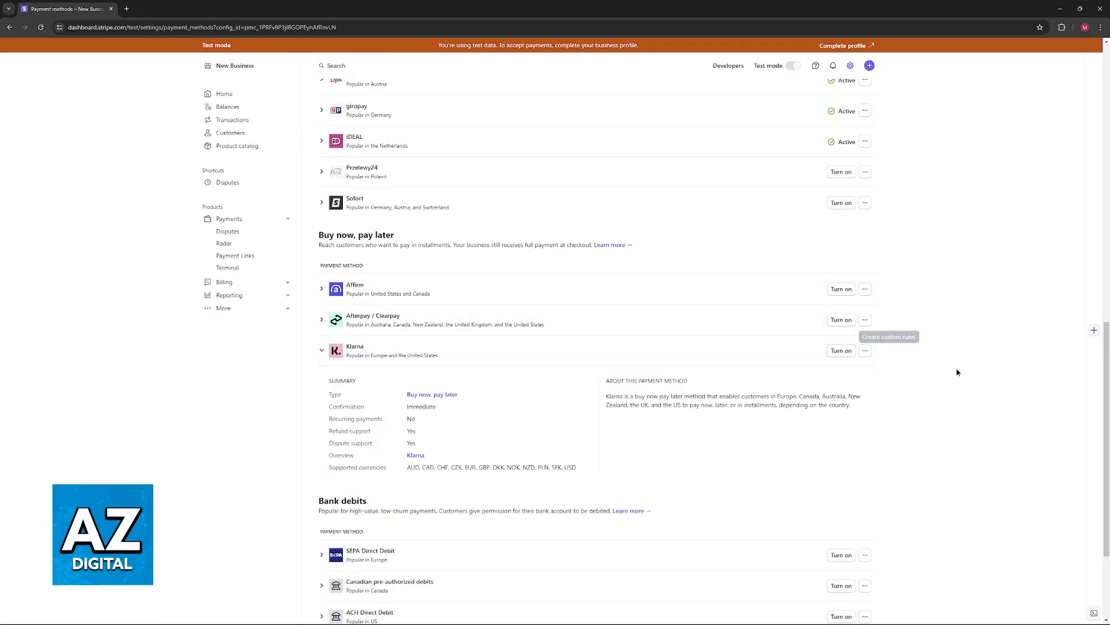
type("klarna")
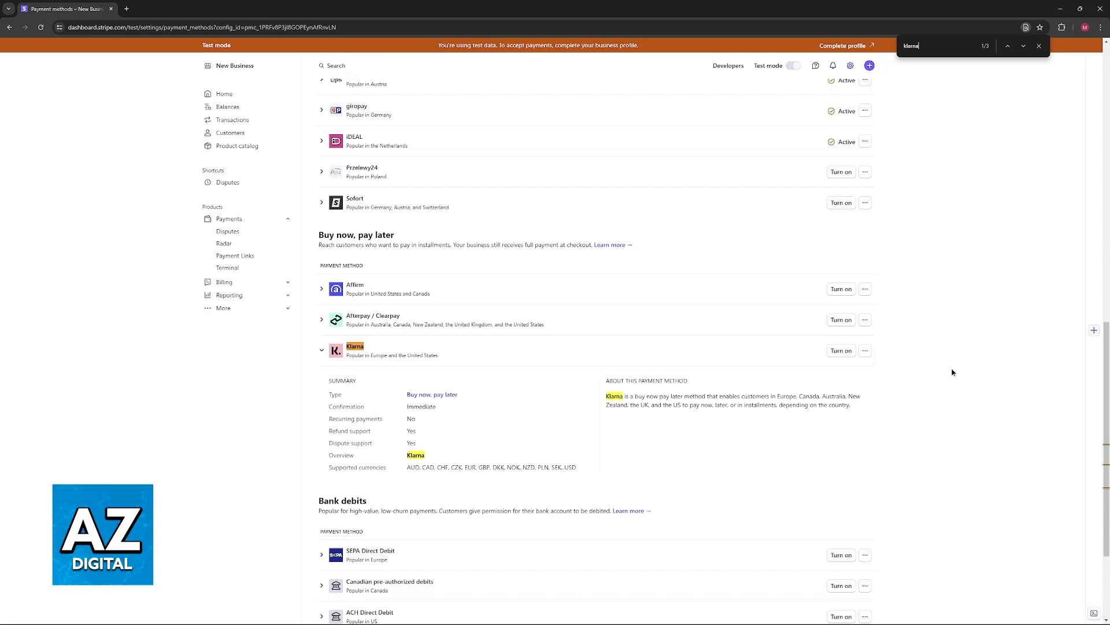
scroll("down", 3)
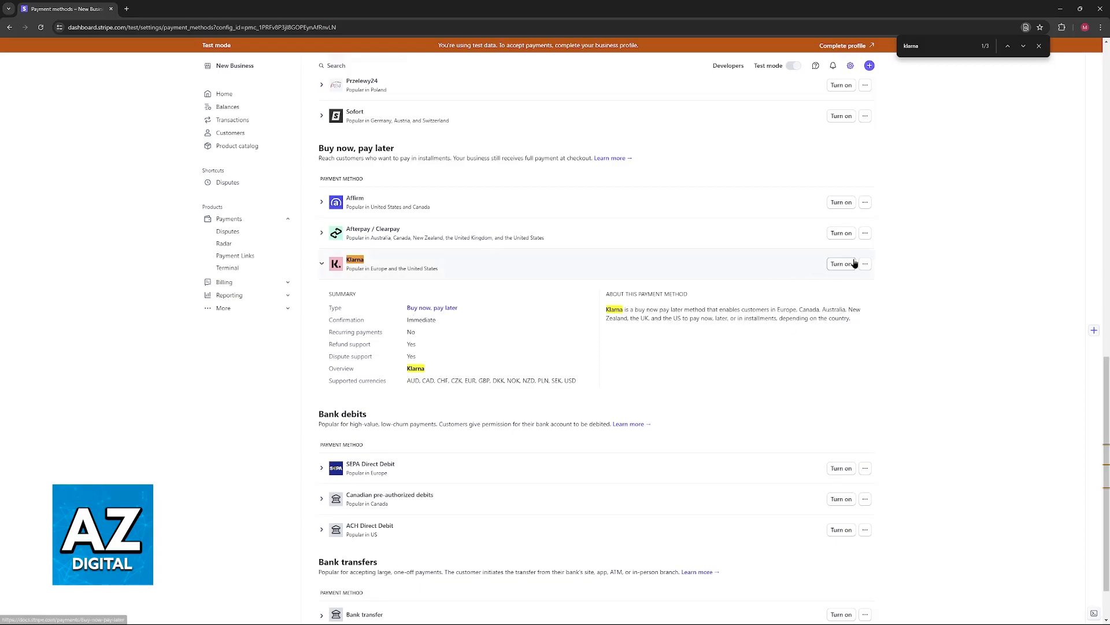
Close Klarna's custom rules panel unsaved, then turn on Klarna so it shows Active
left_click(865, 264)
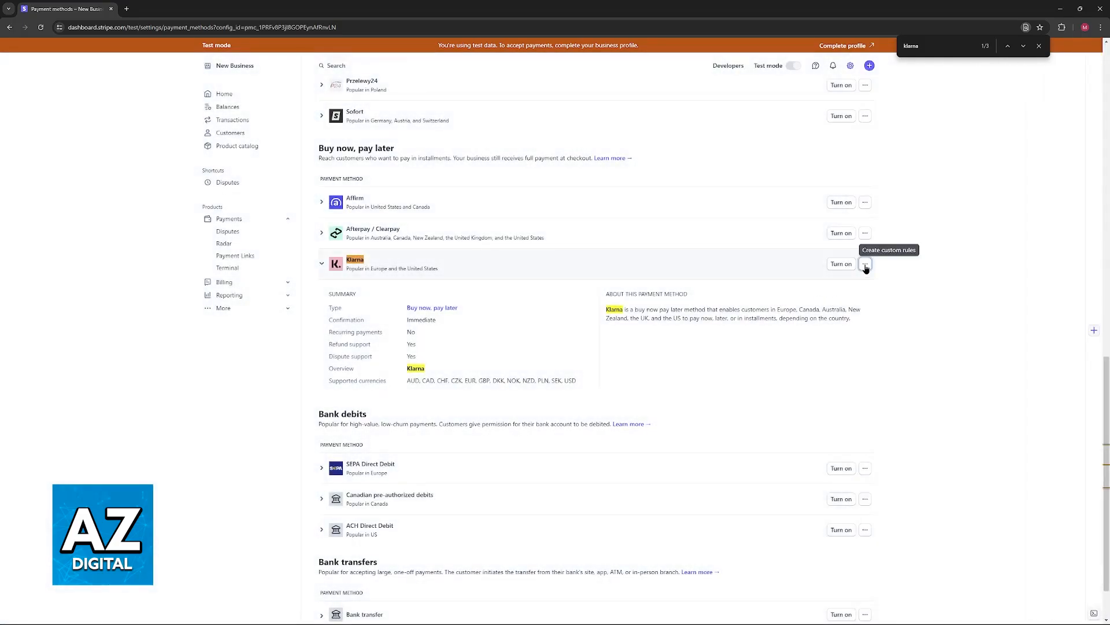
left_click(865, 264)
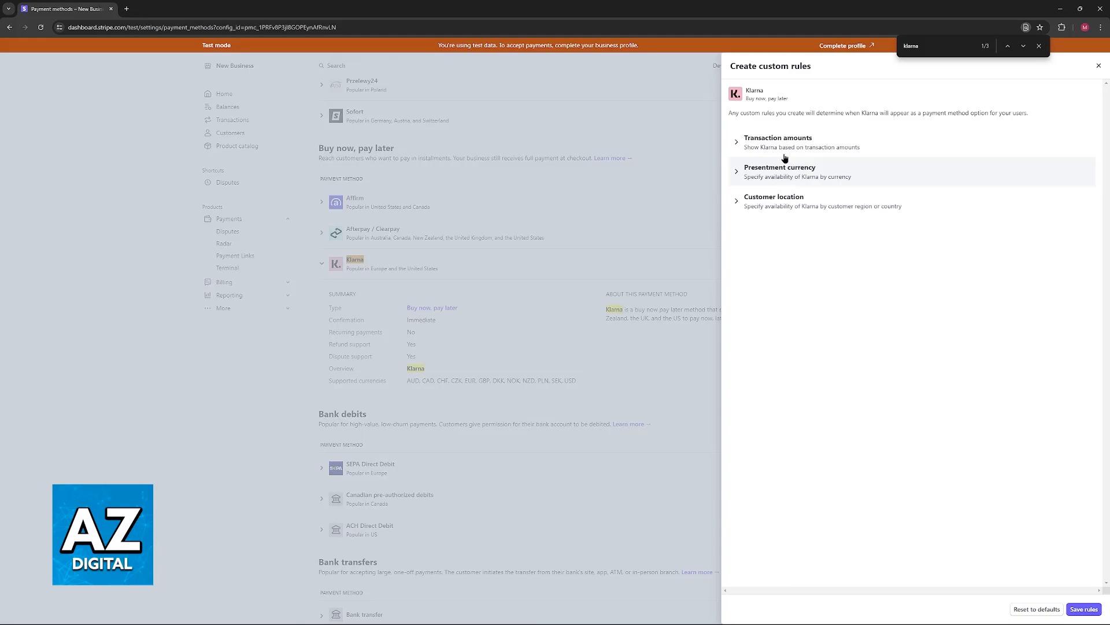
left_click(777, 138)
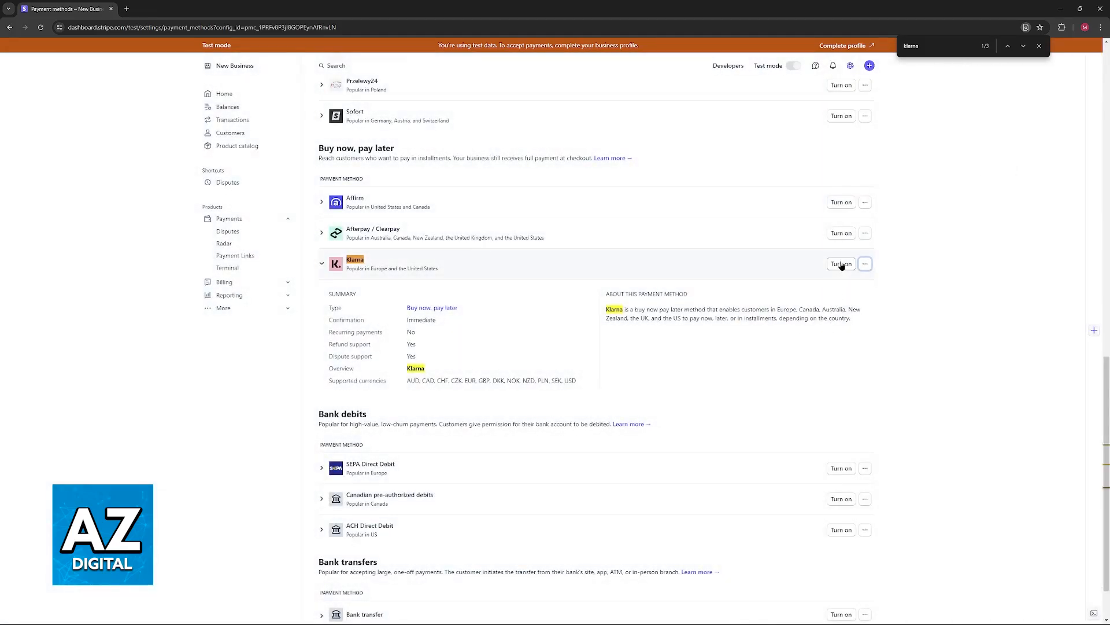
left_click(840, 263)
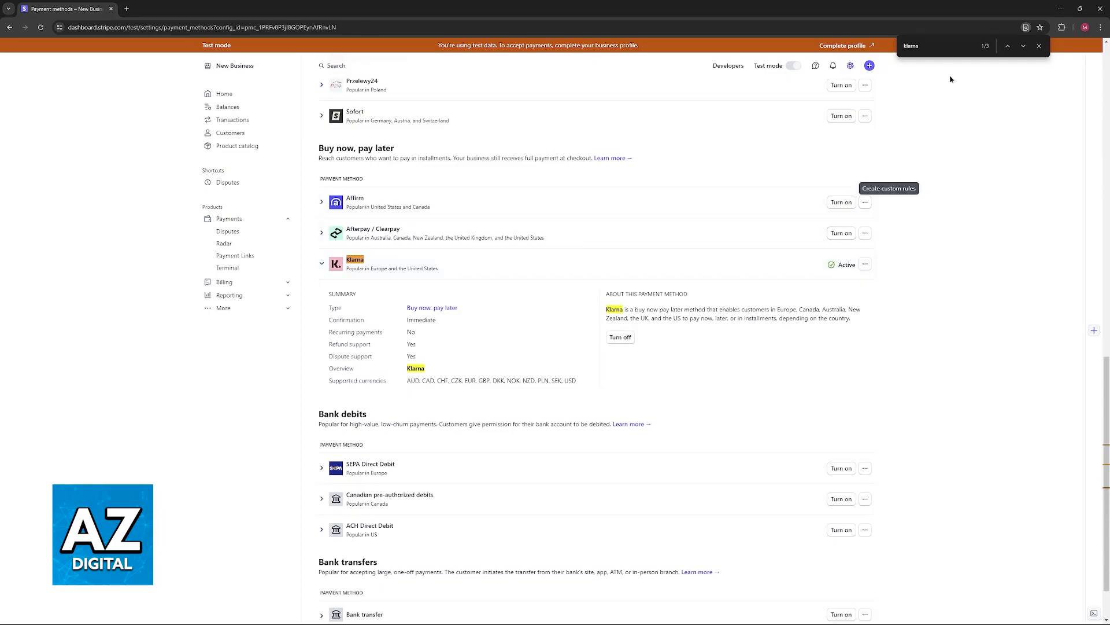
mouse_move(401, 267)
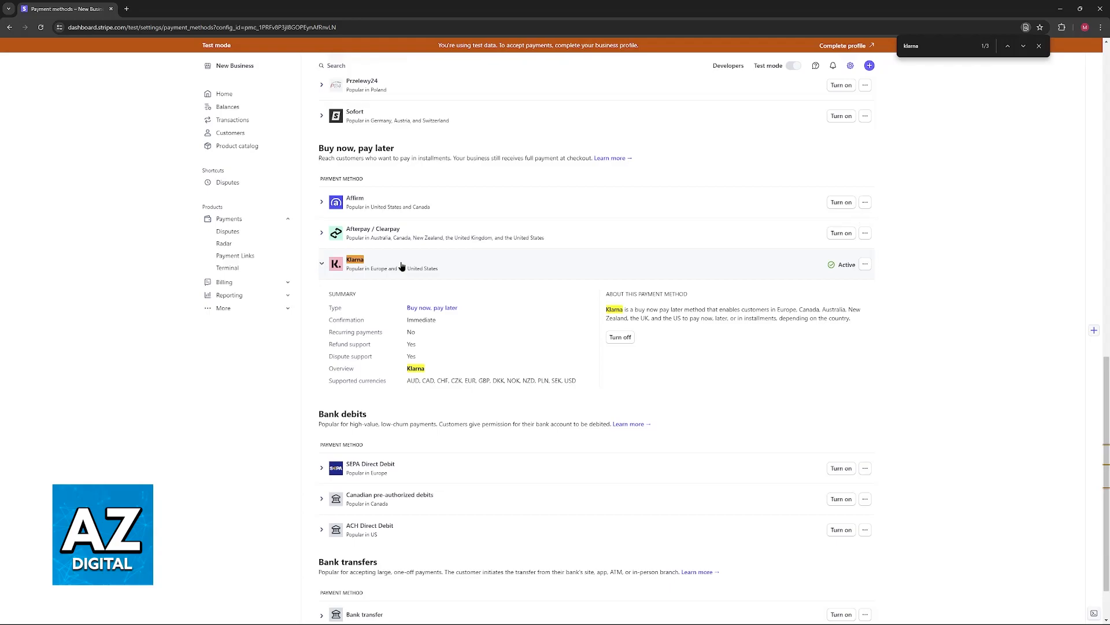
left_click(1038, 45)
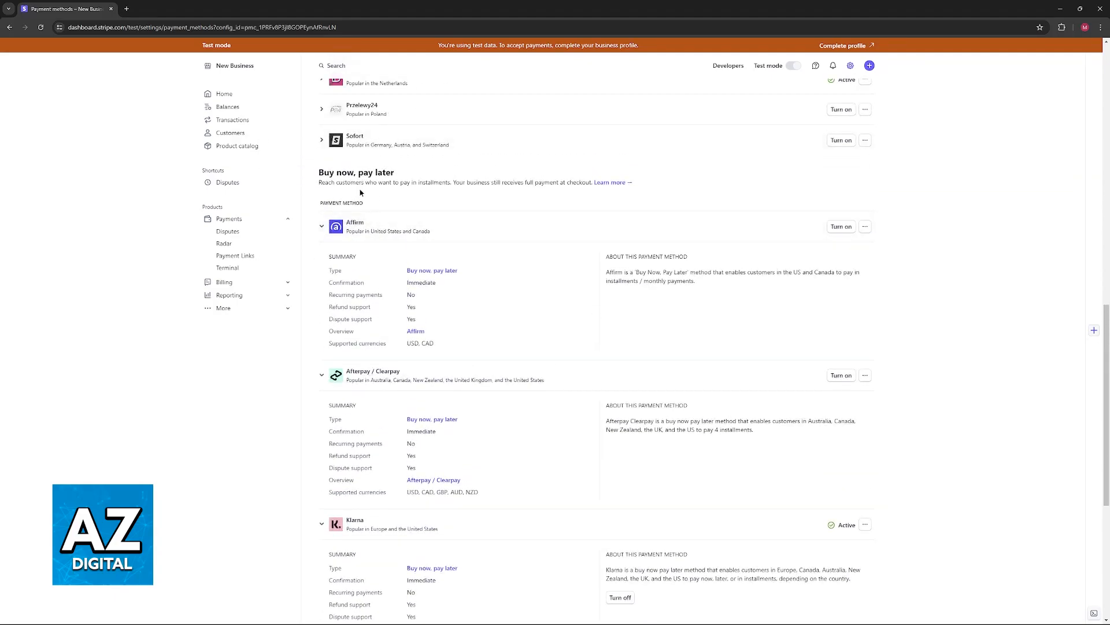
Turn on Affirm and Afterpay / Clearpay
left_click(840, 226)
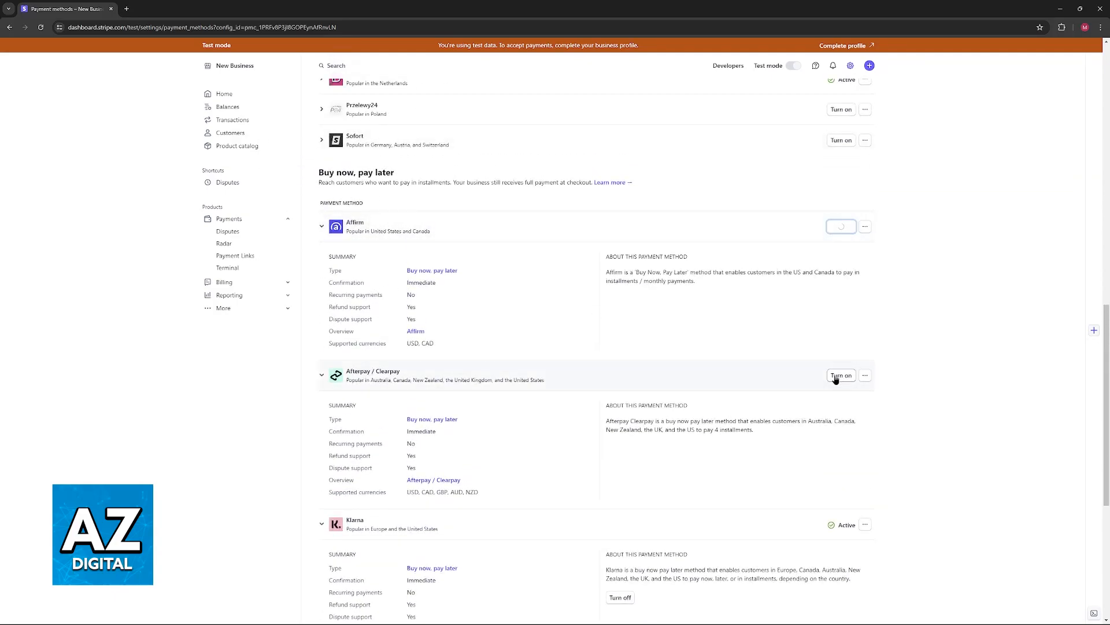
left_click(840, 375)
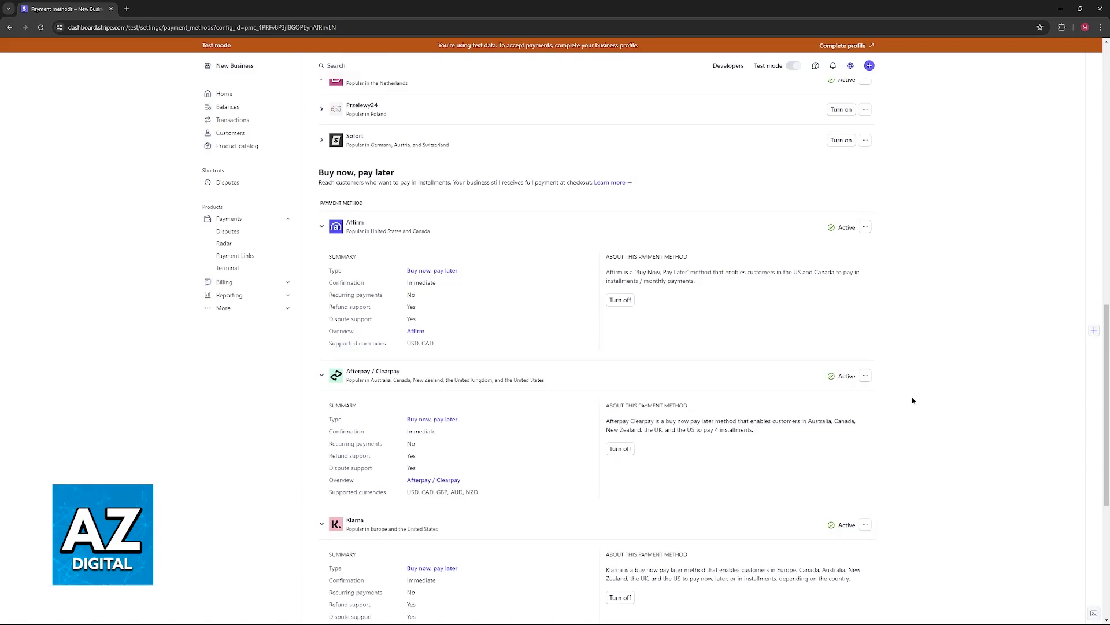